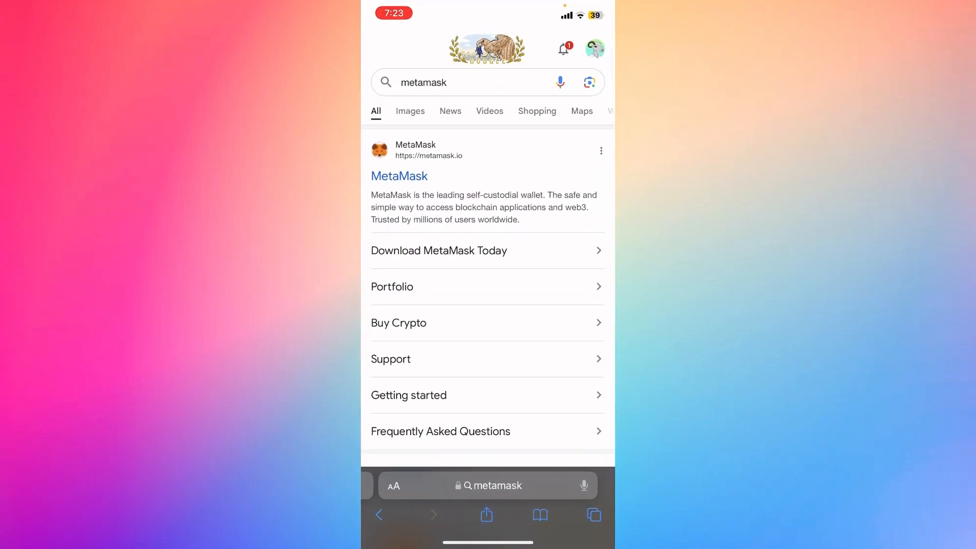
# Step: Open the Images tab for 'metamask' and scroll down to the related searches list
pyautogui.click(410, 111)
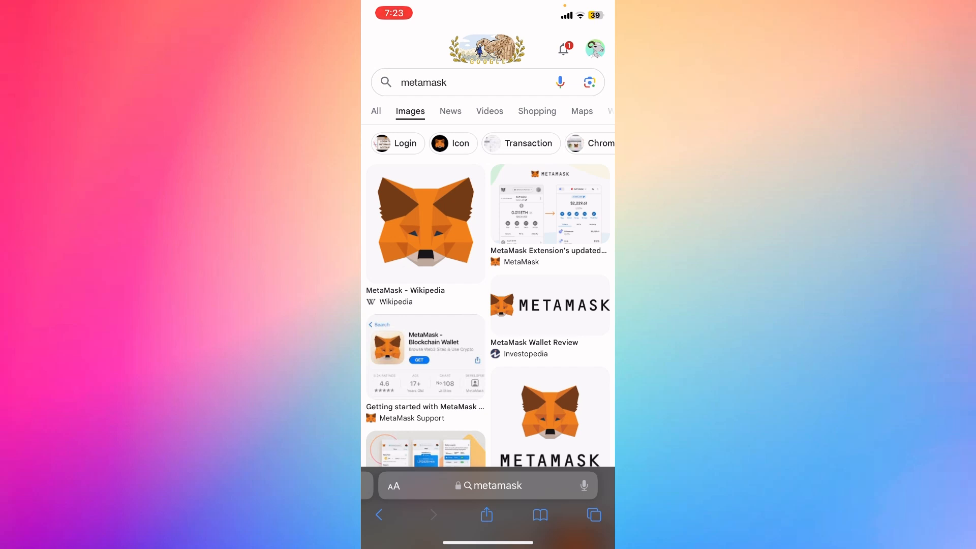
pyautogui.scroll(-3)
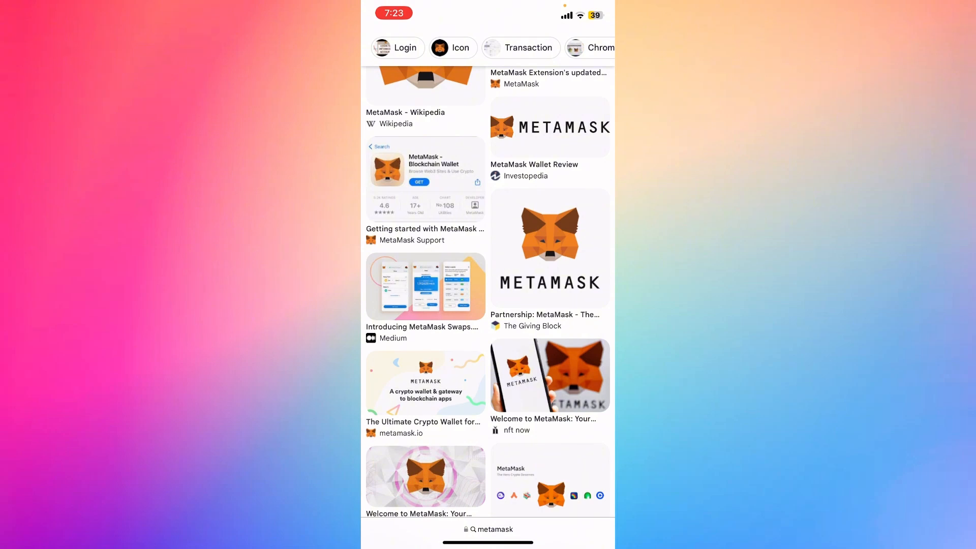
pyautogui.scroll(-3)
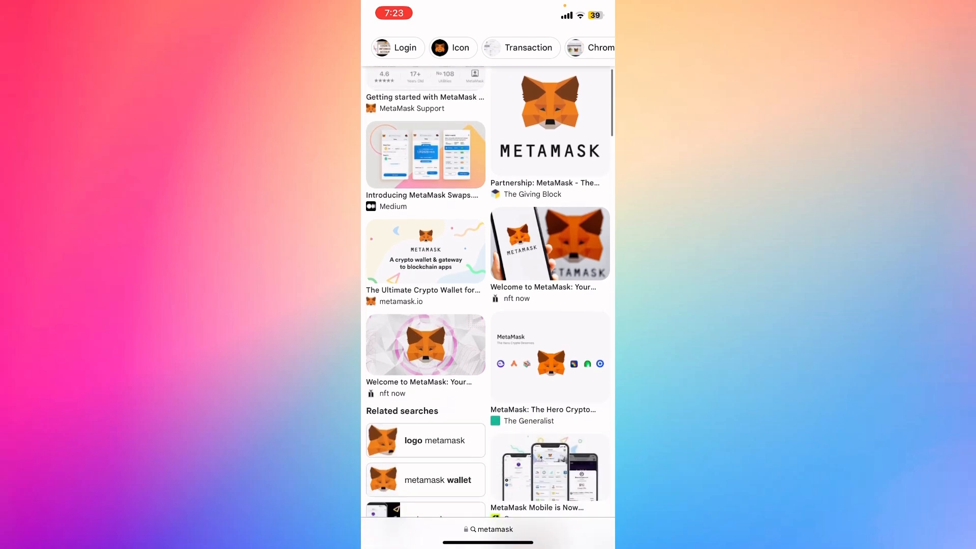